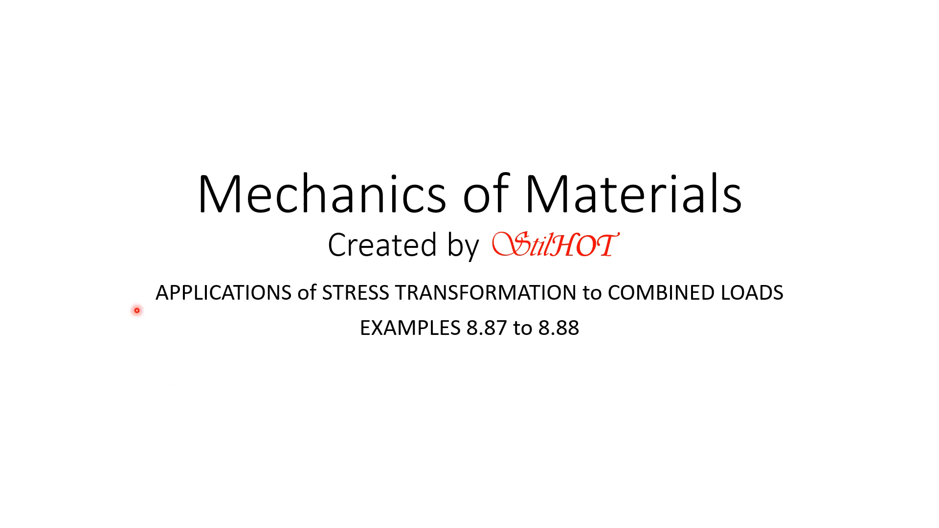
mouse_move(182, 119)
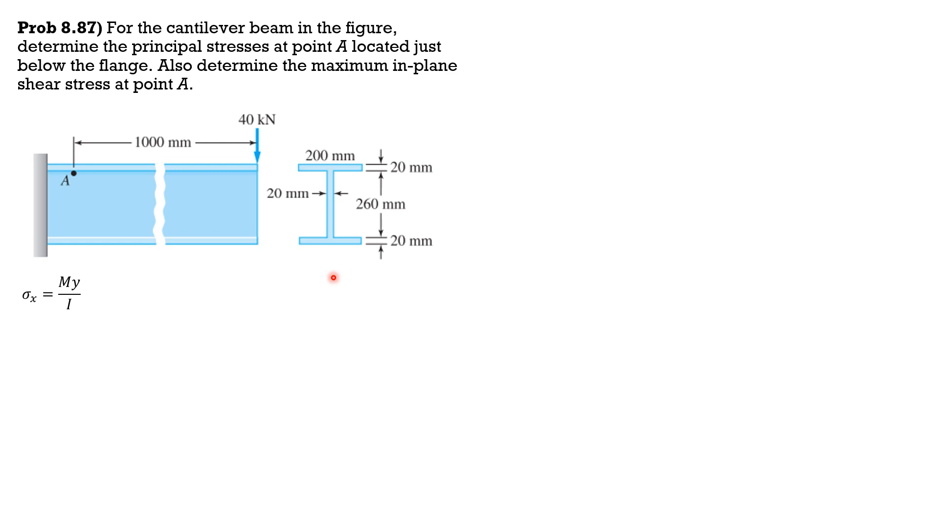
mouse_move(87, 199)
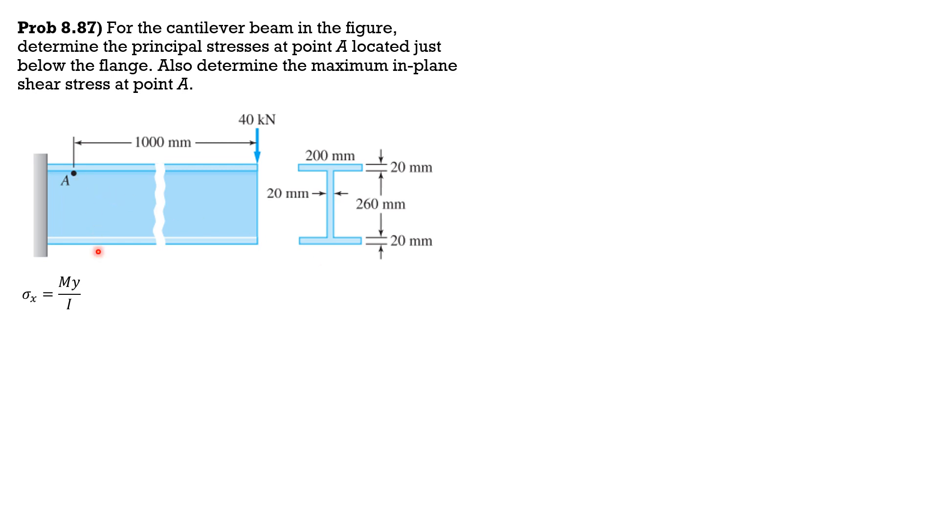
mouse_move(138, 306)
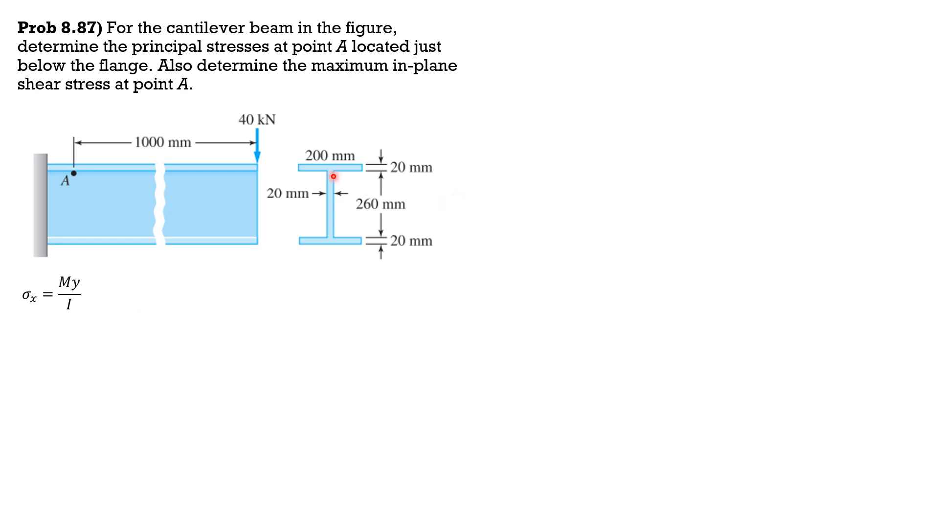
mouse_move(392, 166)
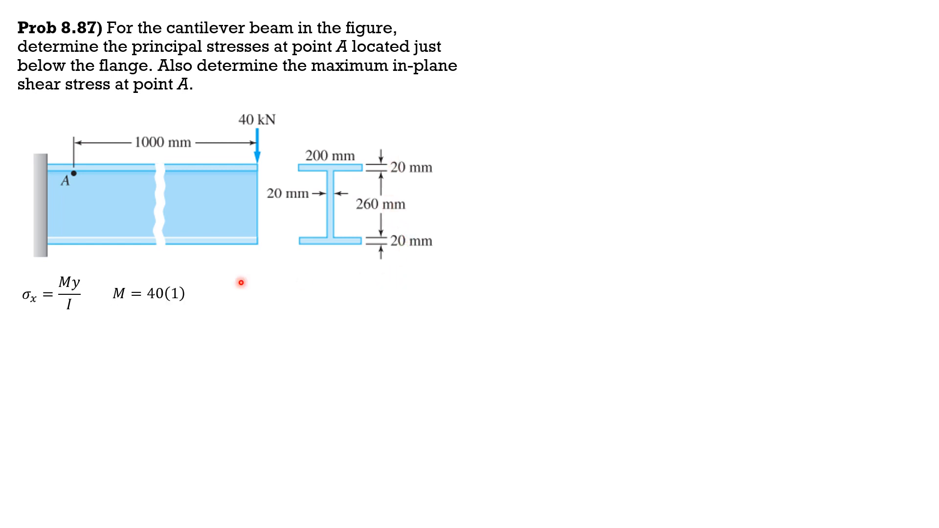
text(= 40 KN.m)
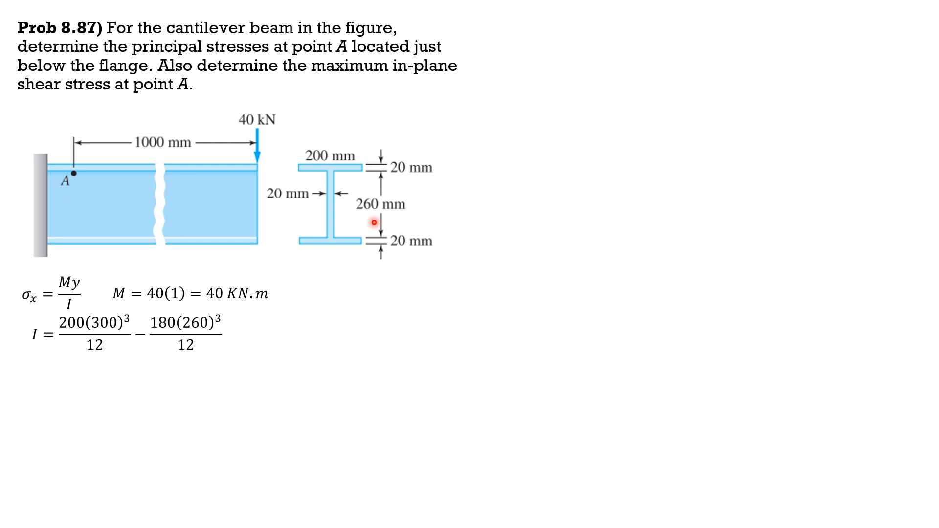
text(I = 1)
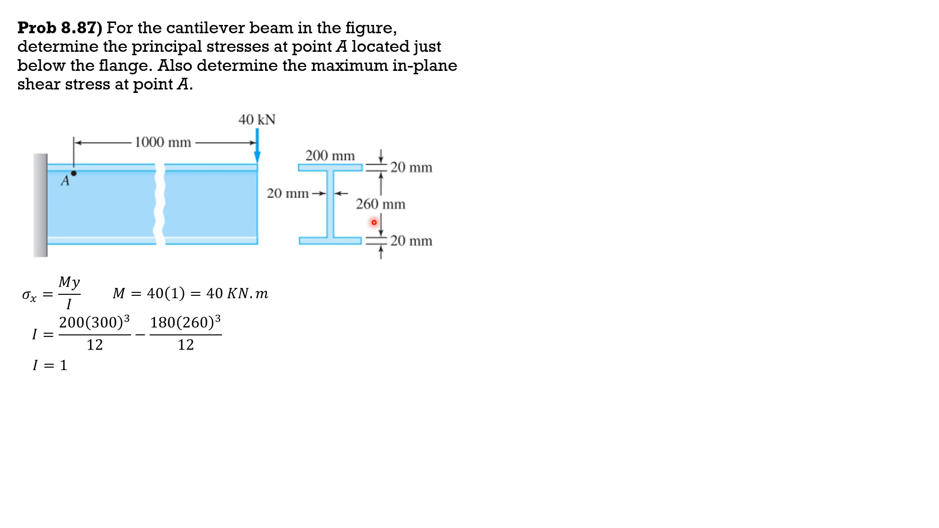
text(86.36 × 10⁶ mm⁴)
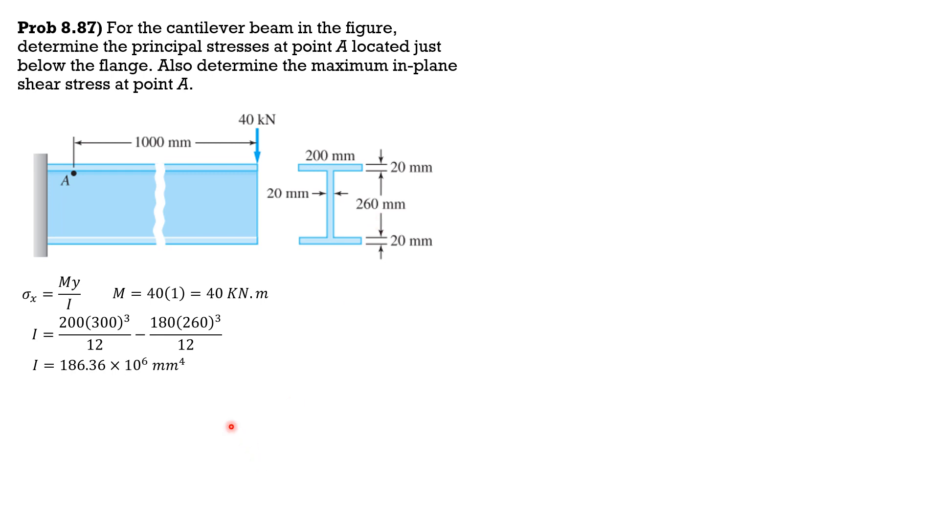
mouse_move(49, 305)
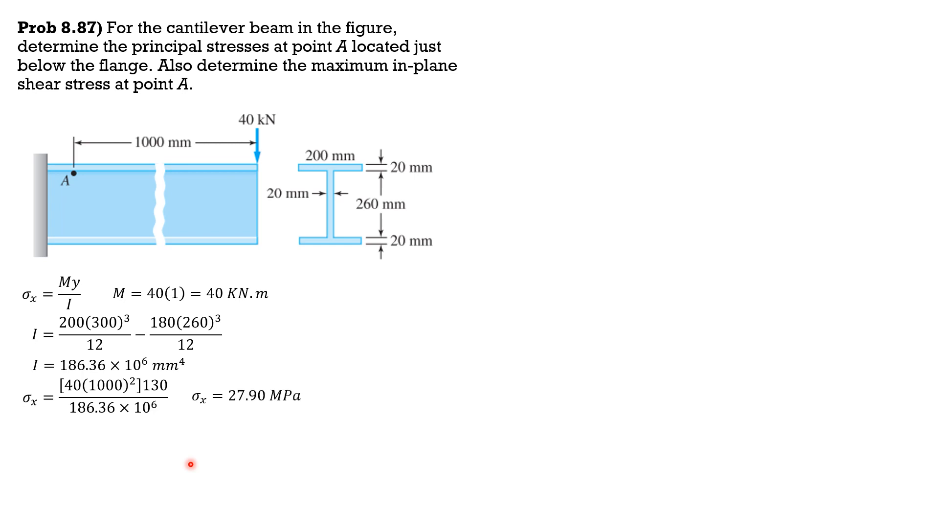
mouse_move(259, 410)
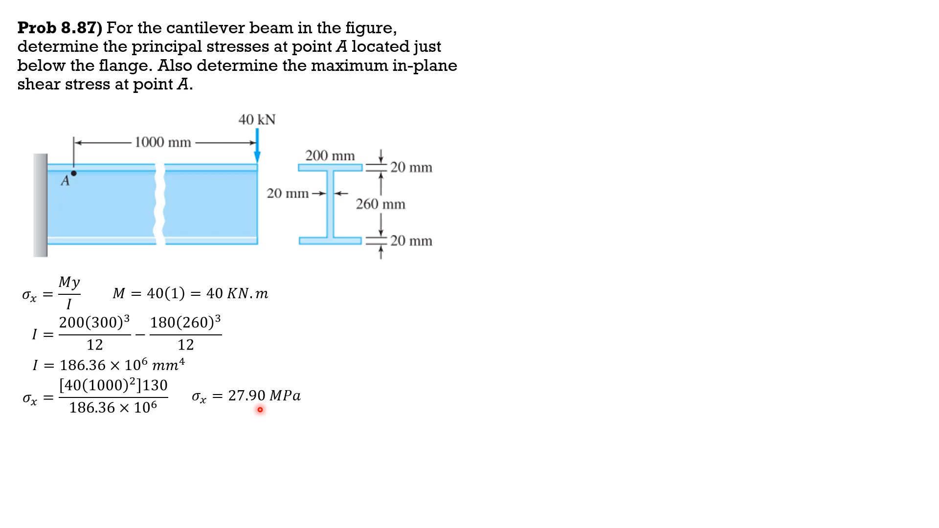
mouse_move(265, 137)
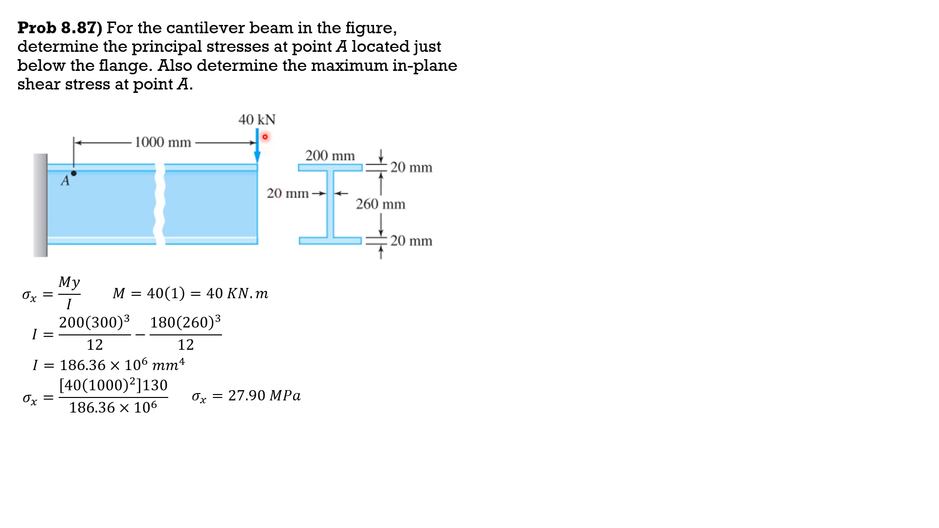
mouse_move(78, 173)
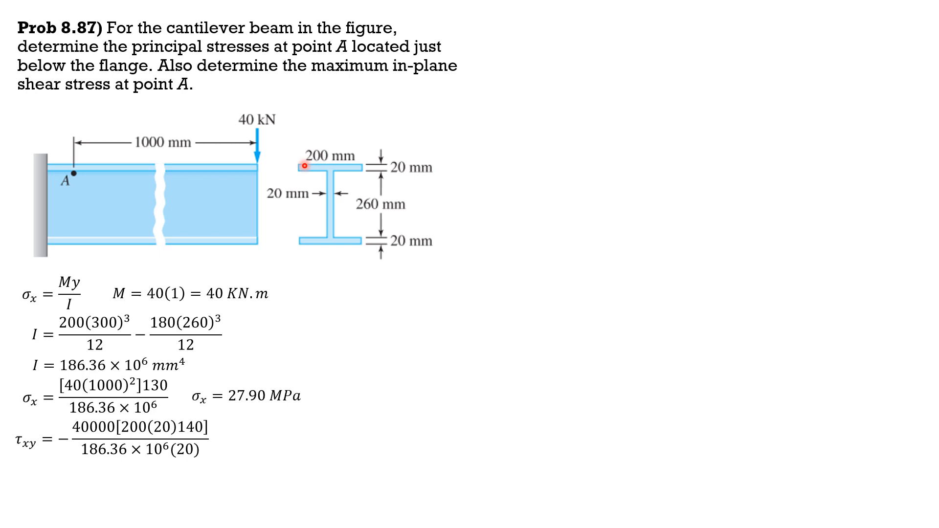
mouse_move(346, 204)
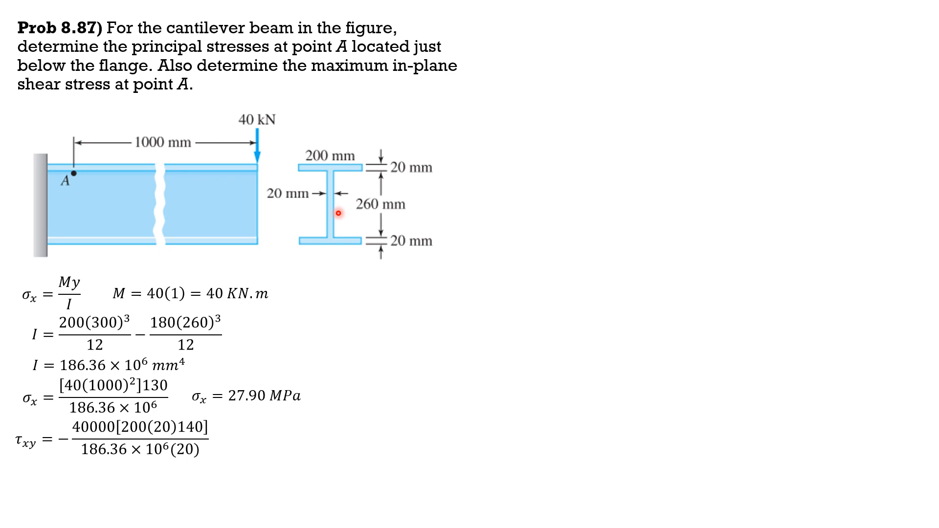
mouse_move(209, 479)
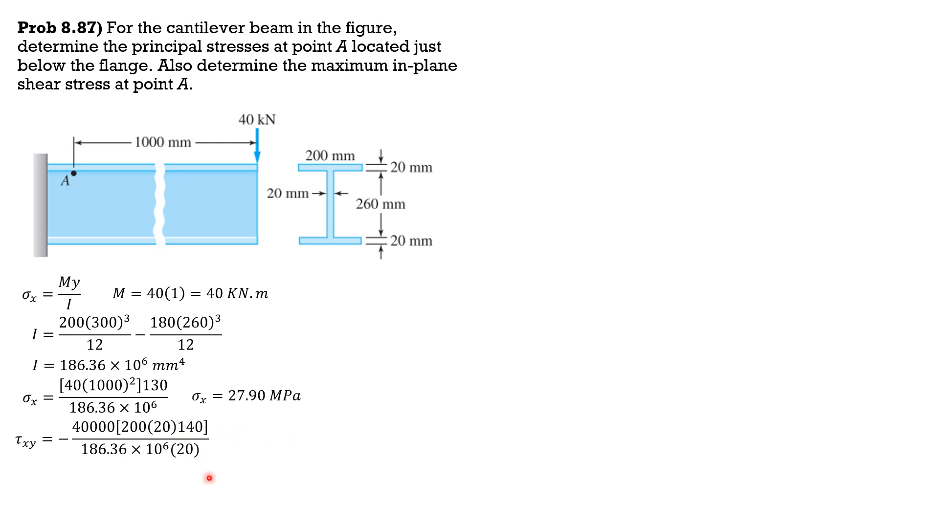
mouse_move(113, 472)
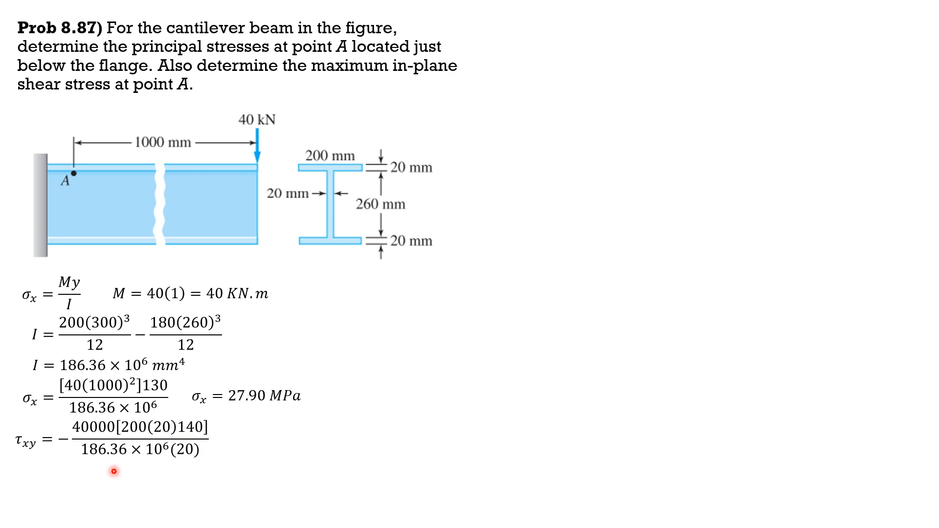
mouse_move(328, 234)
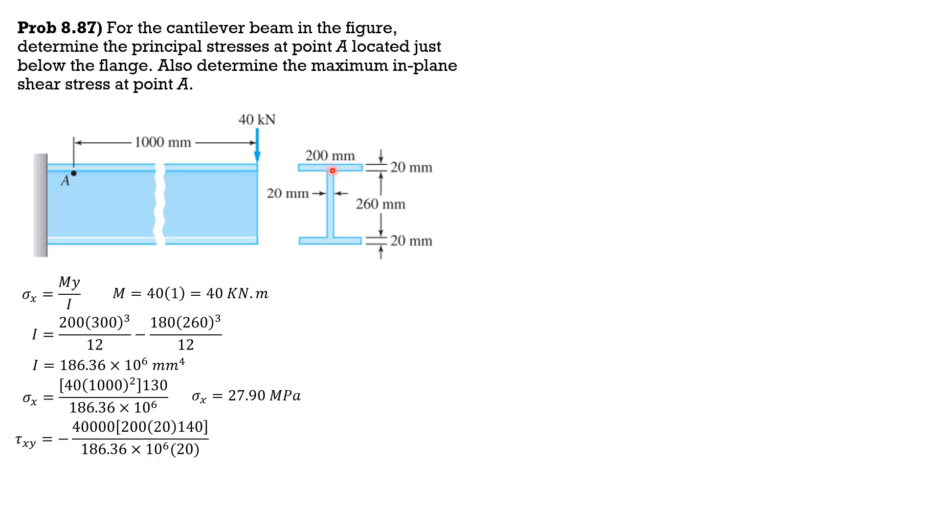
mouse_move(277, 166)
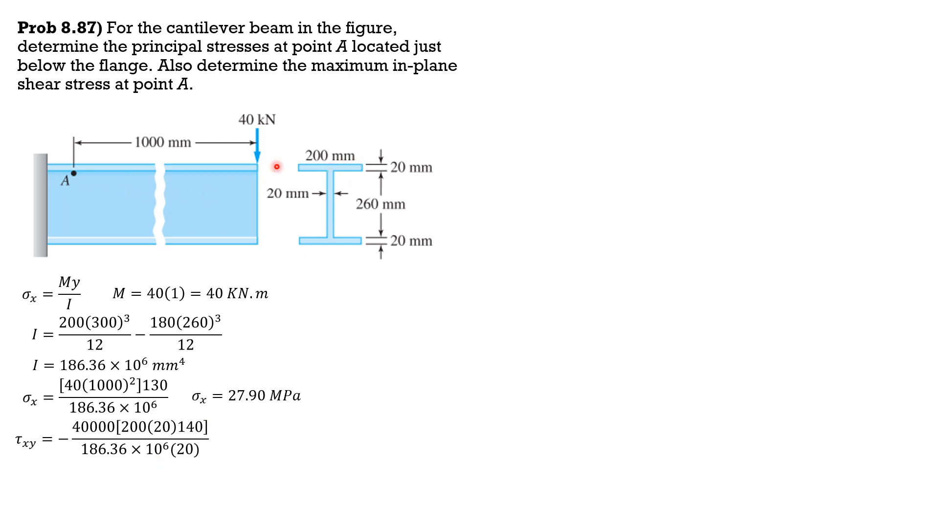
mouse_move(334, 218)
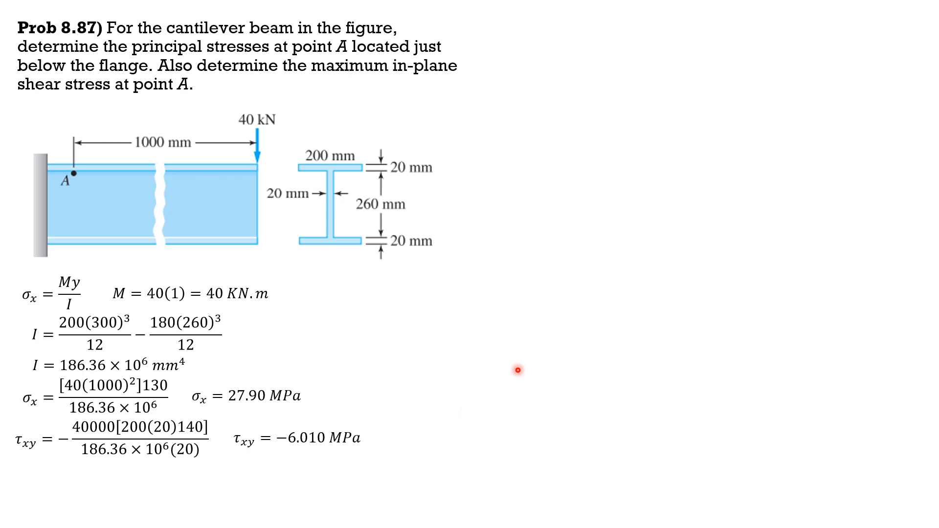
mouse_move(307, 395)
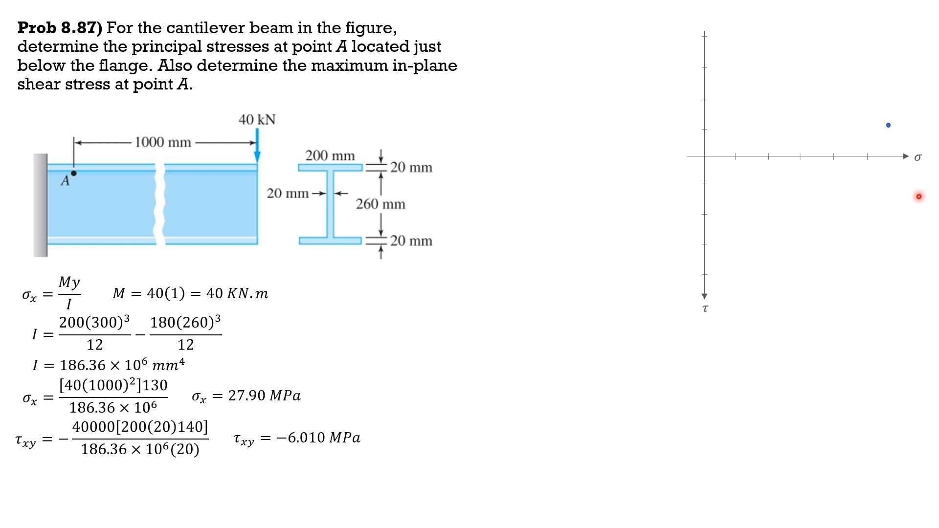
mouse_move(482, 346)
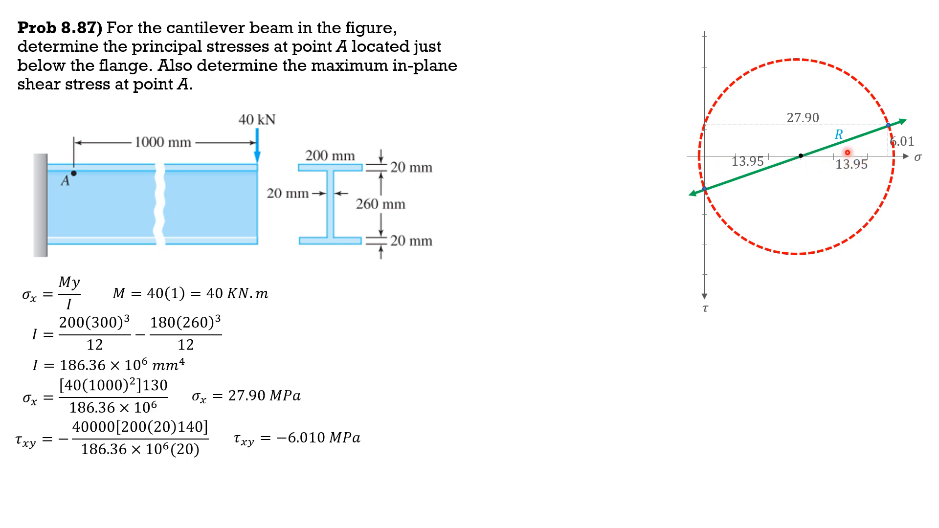
mouse_move(749, 372)
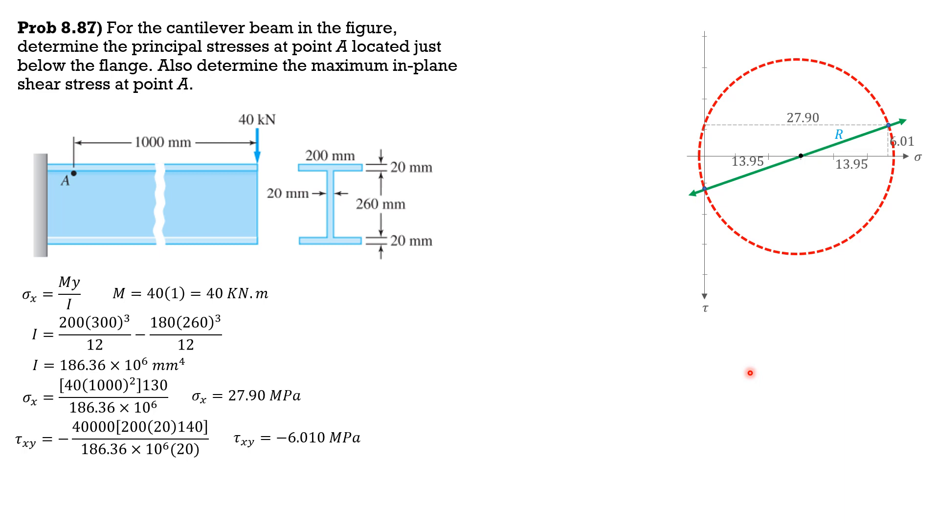
text(τma)
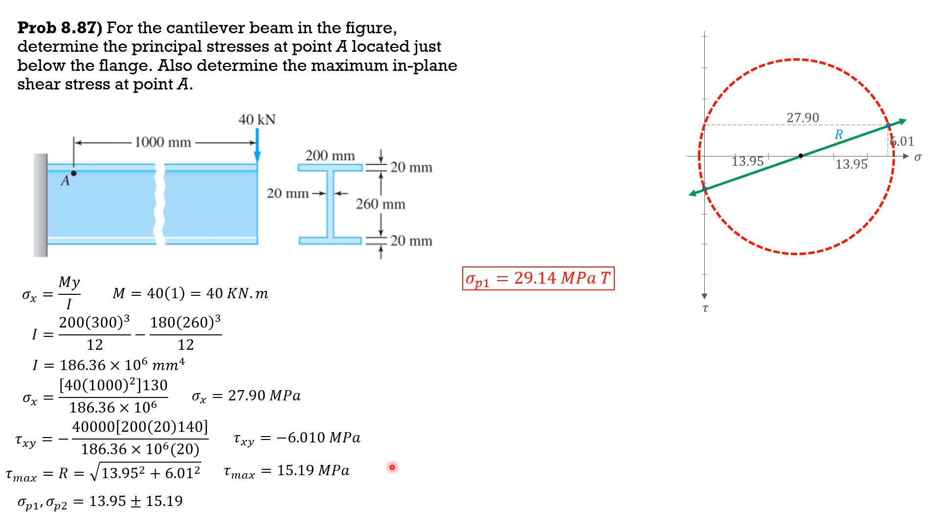
mouse_move(590, 302)
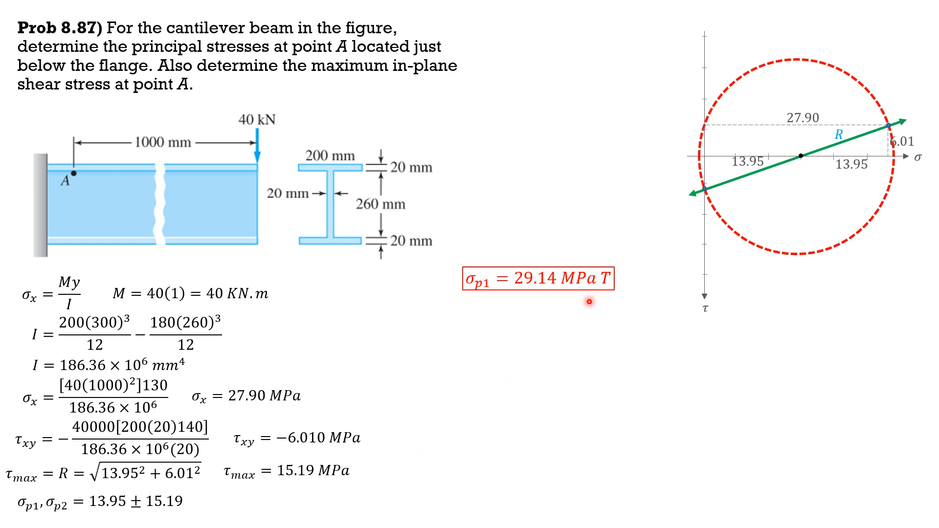
mouse_move(162, 521)
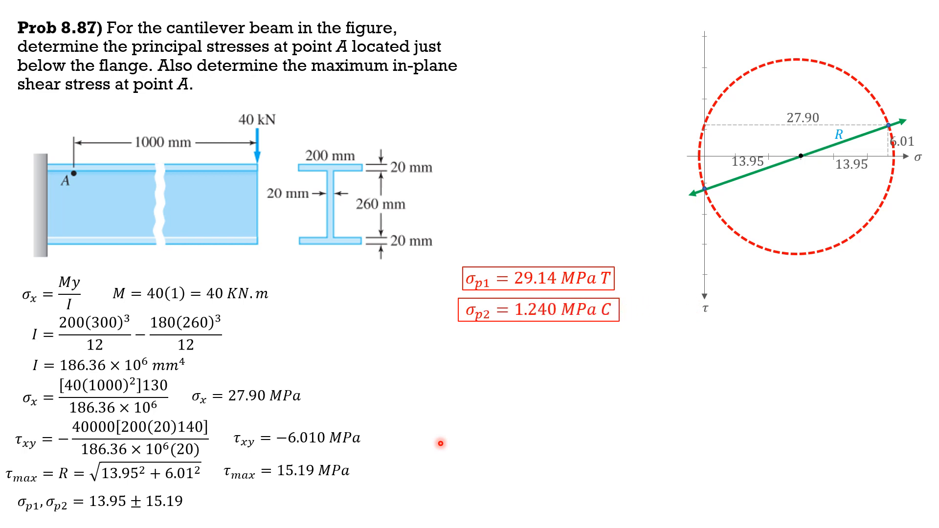
mouse_move(579, 337)
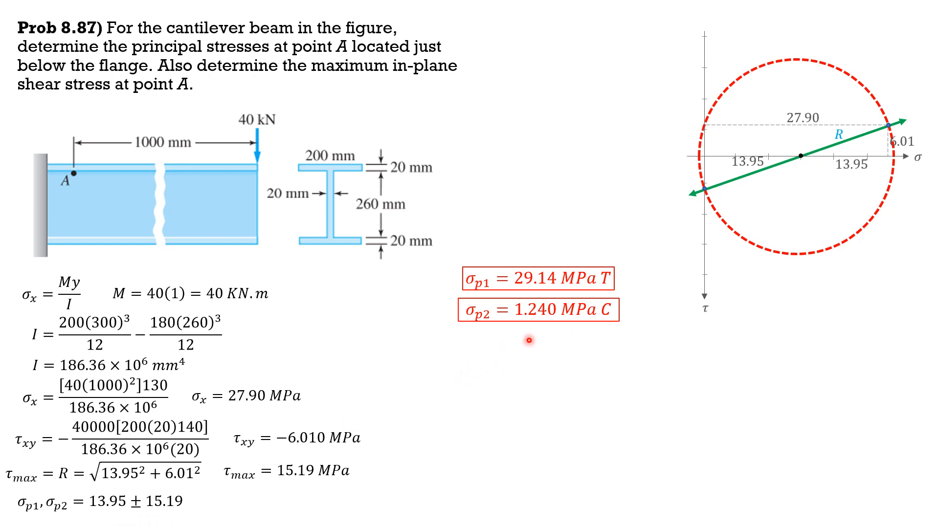
mouse_move(583, 357)
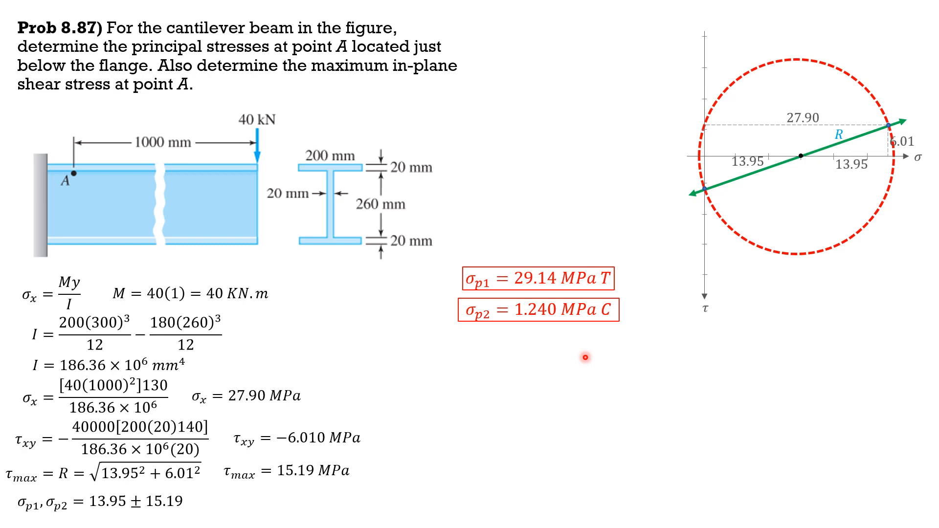
mouse_move(322, 486)
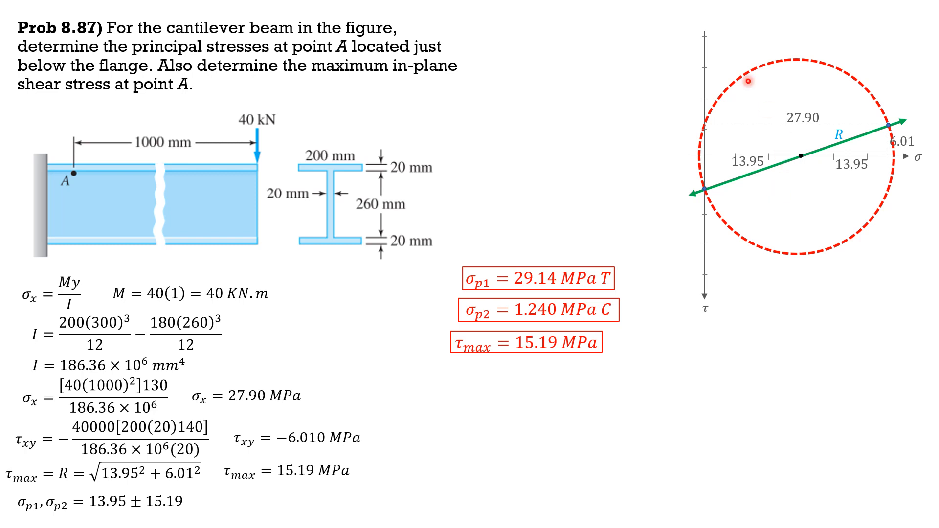
mouse_move(574, 381)
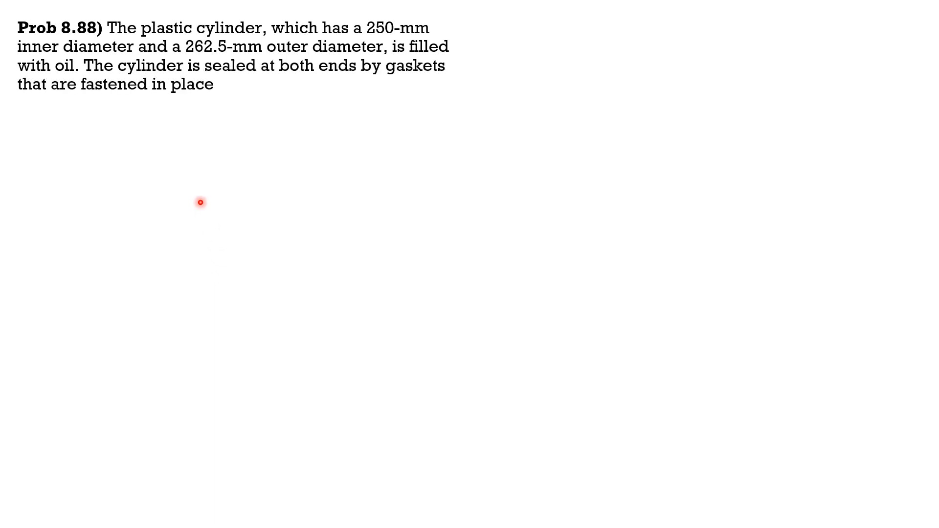
text(by two rigid end-plates held together b)
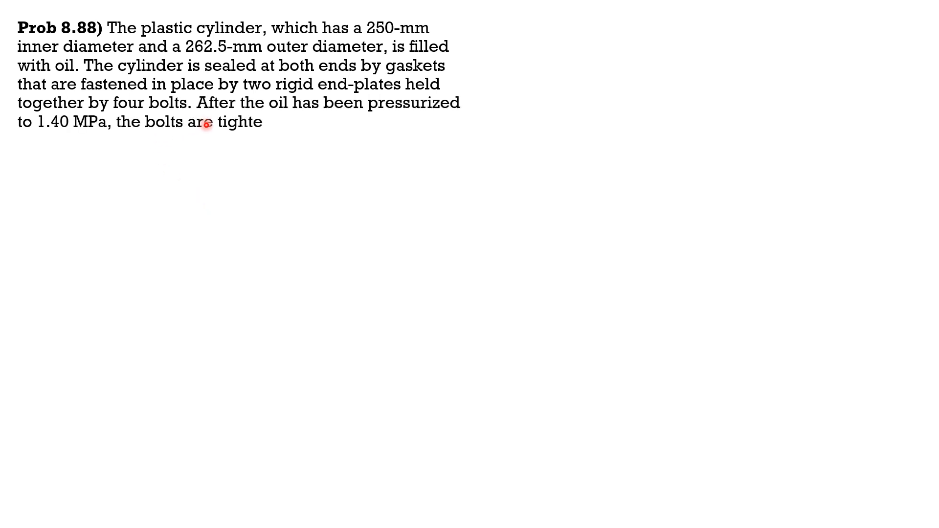
text(ned until each carries a tensile force o)
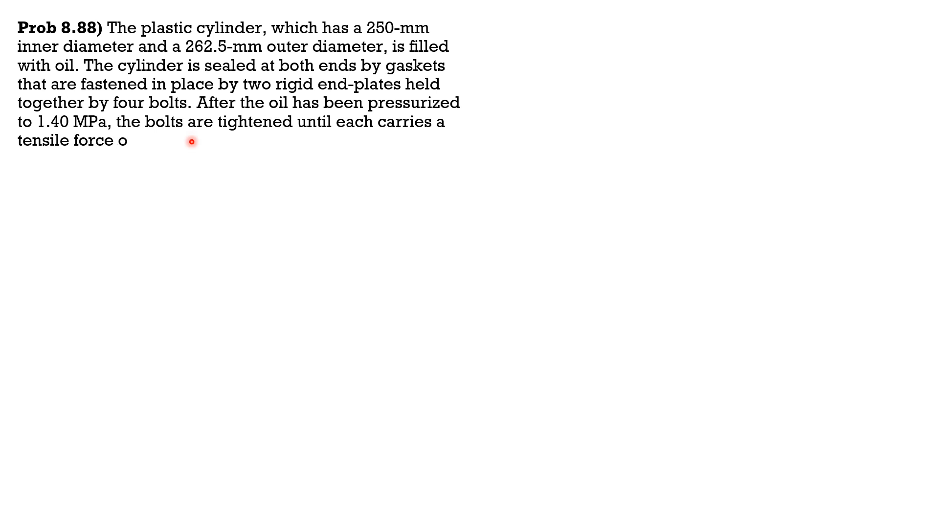
text(f 35 KN. Determine the resulting maximum)
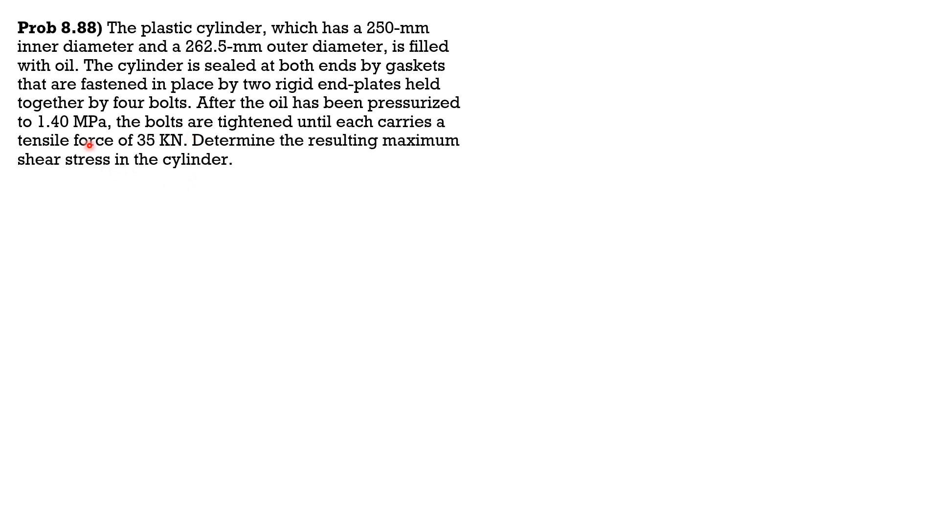
mouse_move(128, 145)
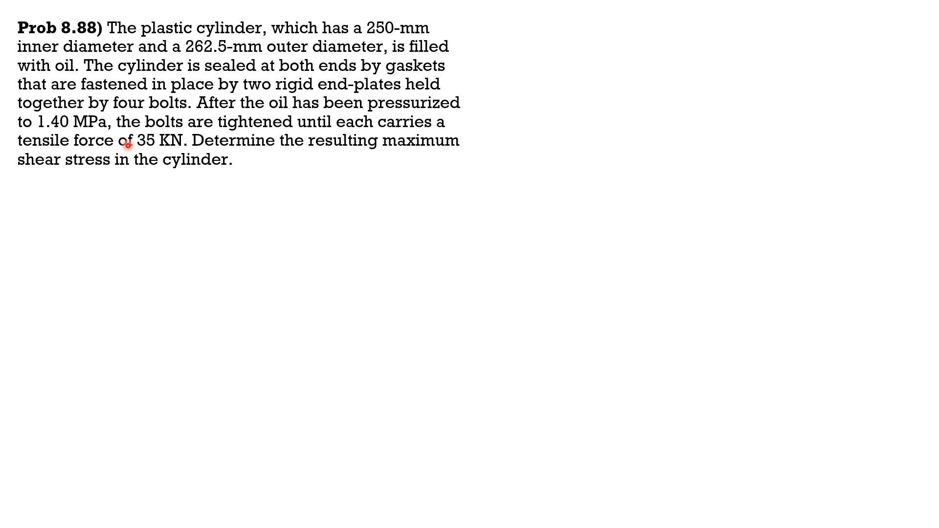
mouse_move(169, 205)
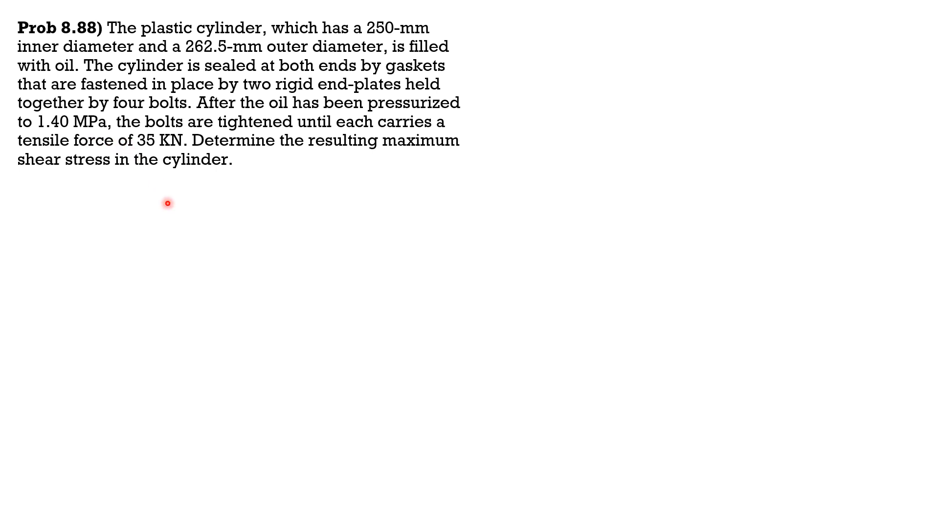
mouse_move(163, 171)
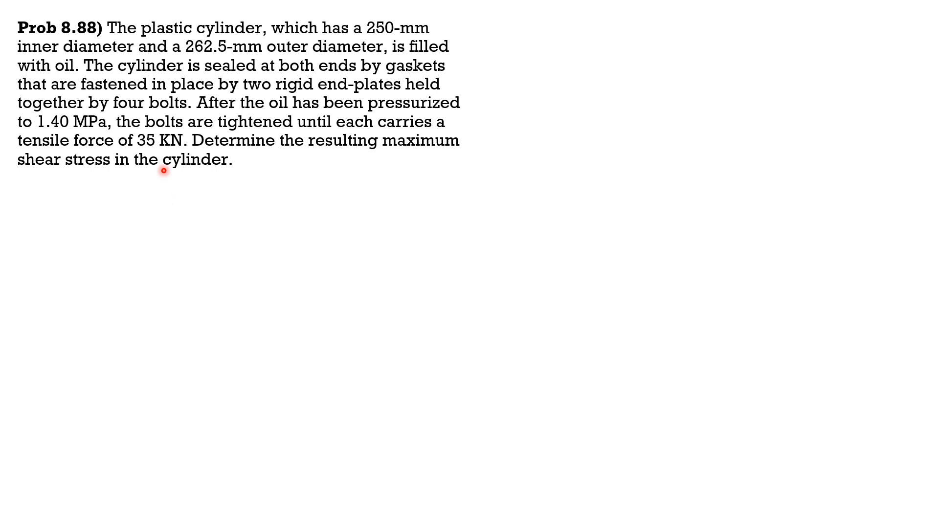
mouse_move(225, 226)
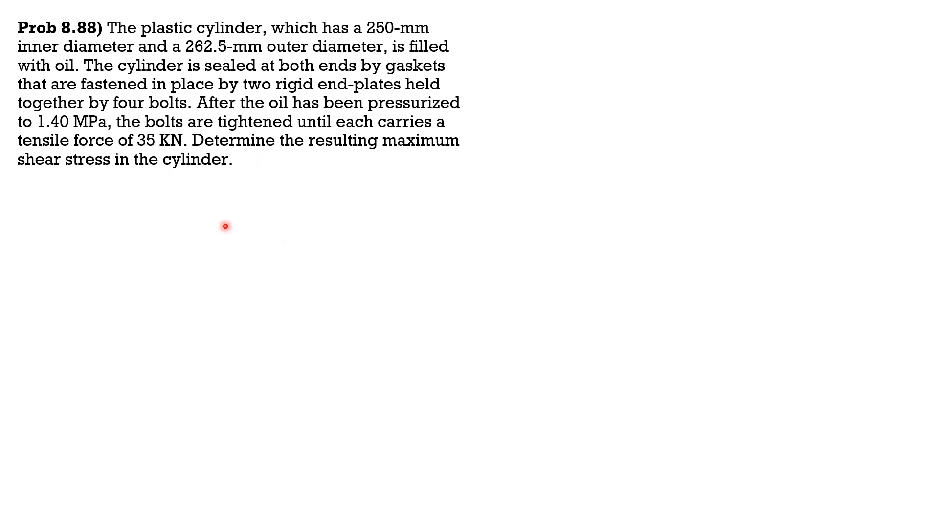
mouse_move(258, 299)
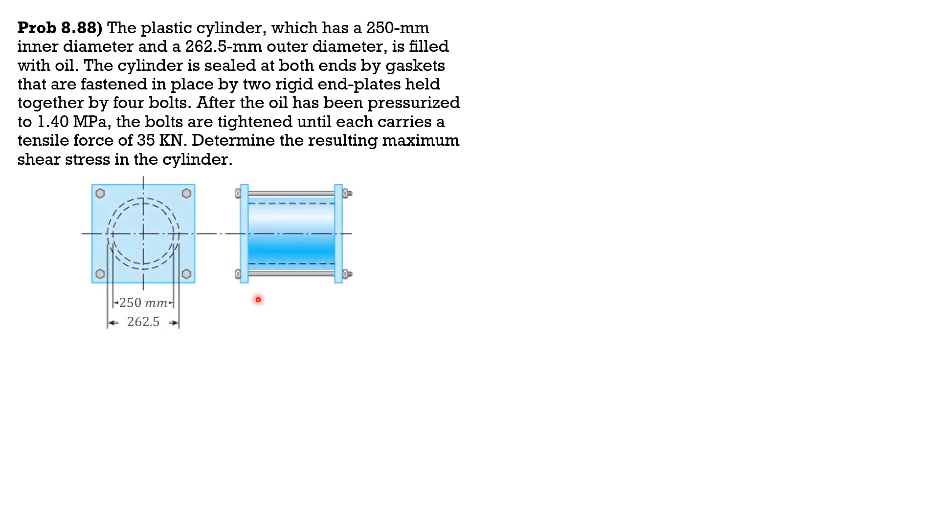
mouse_move(304, 221)
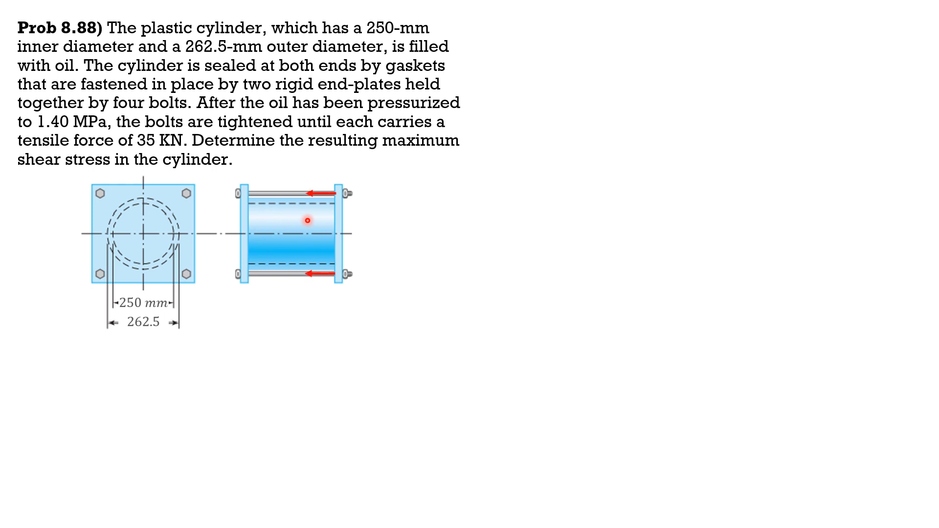
mouse_move(341, 201)
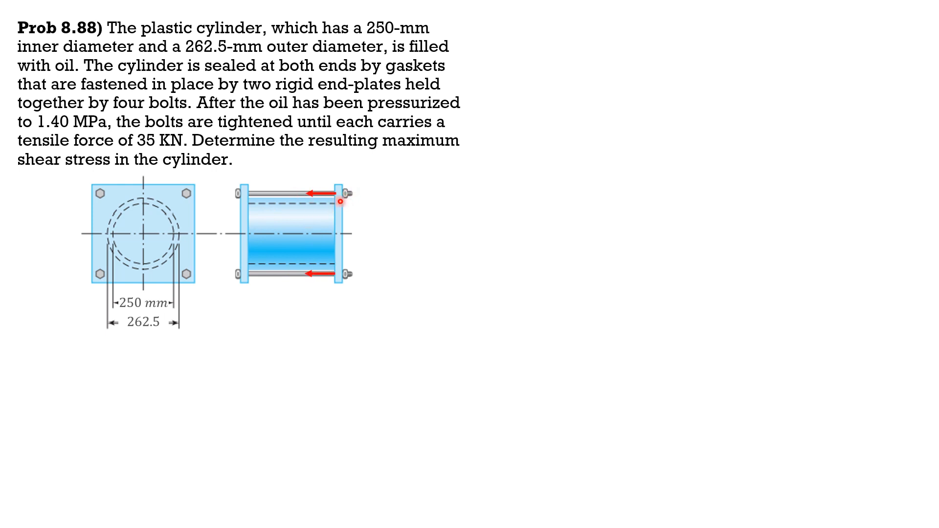
mouse_move(200, 193)
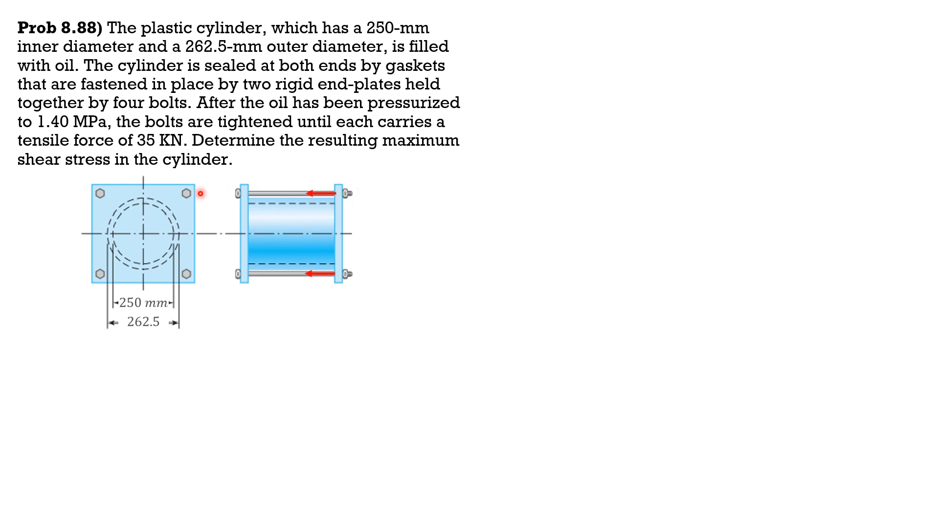
mouse_move(322, 214)
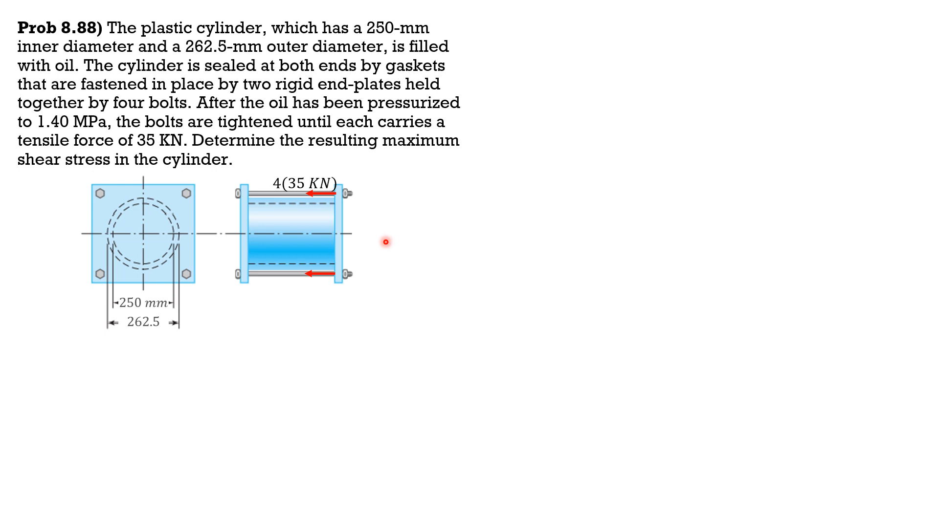
mouse_move(322, 264)
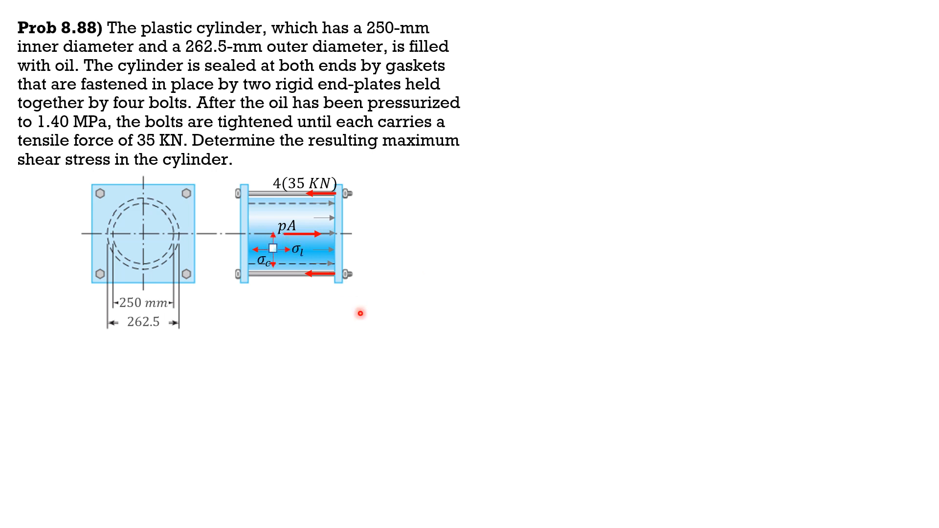
mouse_move(273, 247)
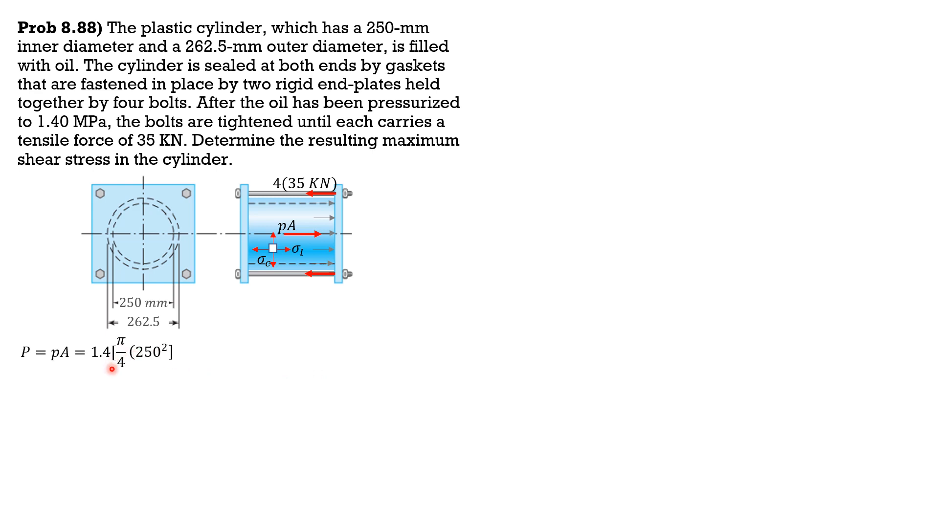
mouse_move(325, 202)
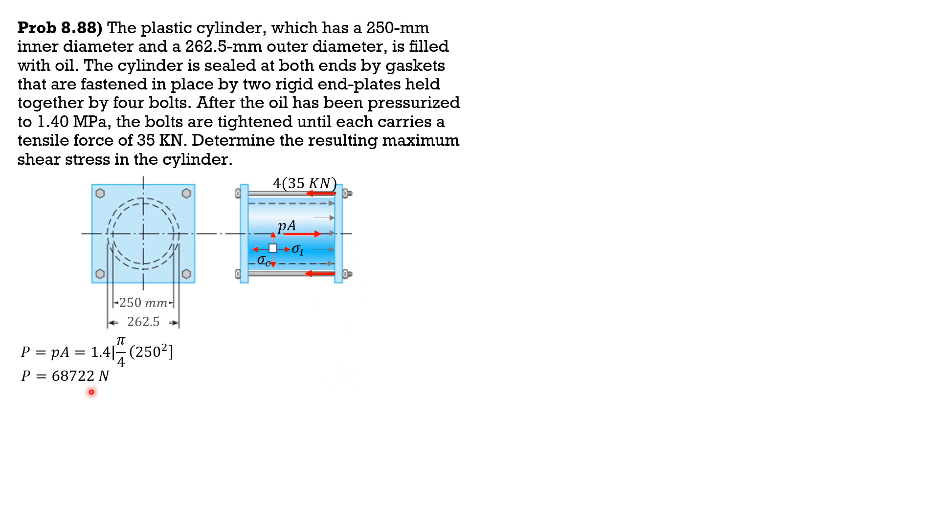
mouse_move(111, 402)
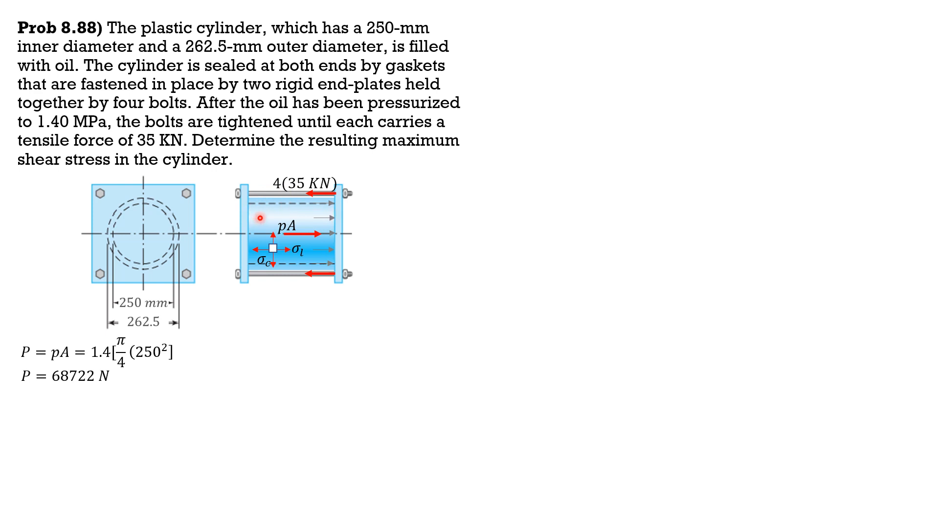
mouse_move(390, 293)
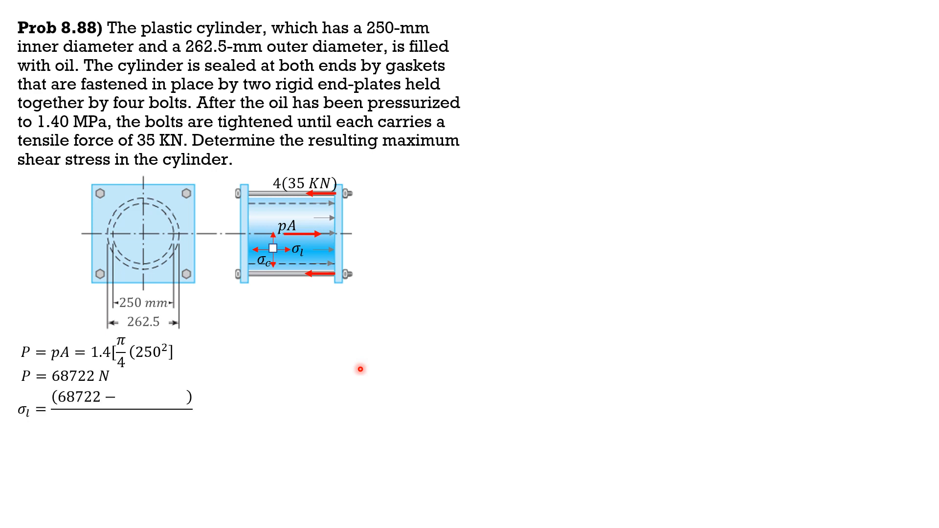
text(4 * 35000)
text(π/4(262.)
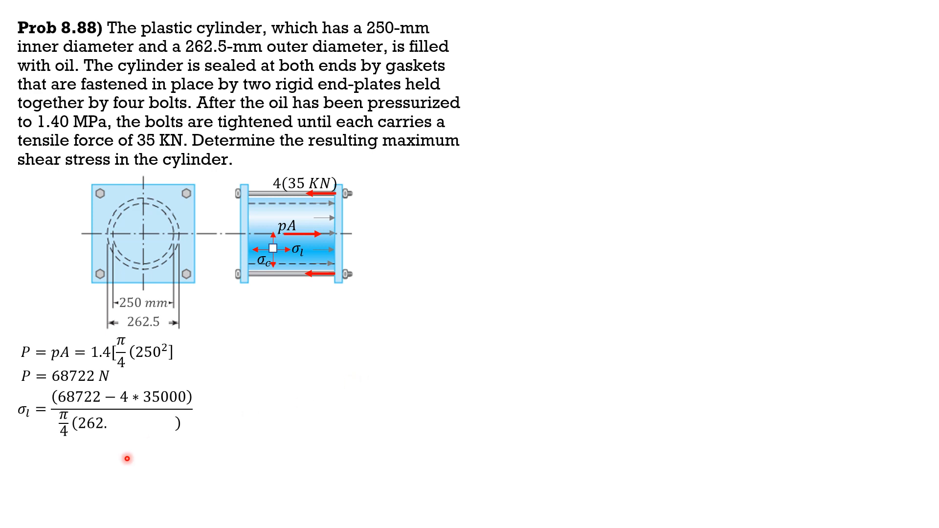
text(5² − 2)
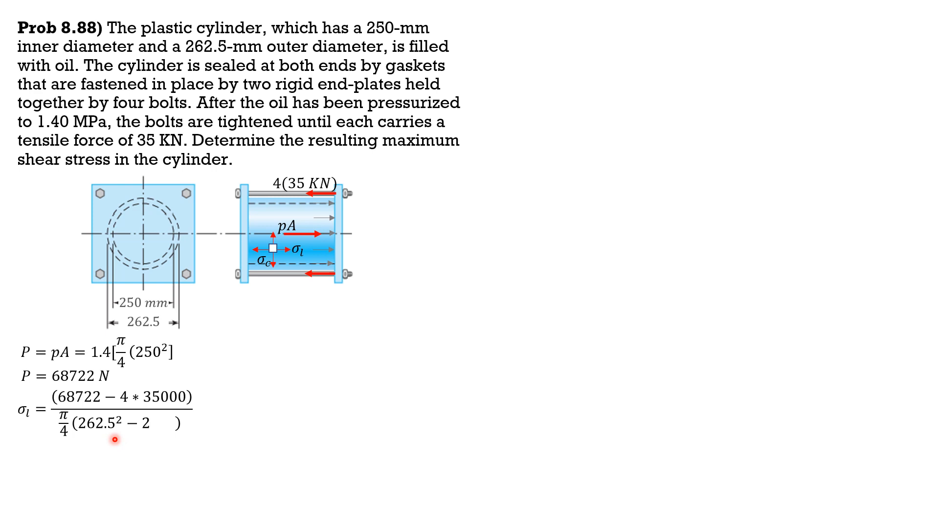
text(250²)
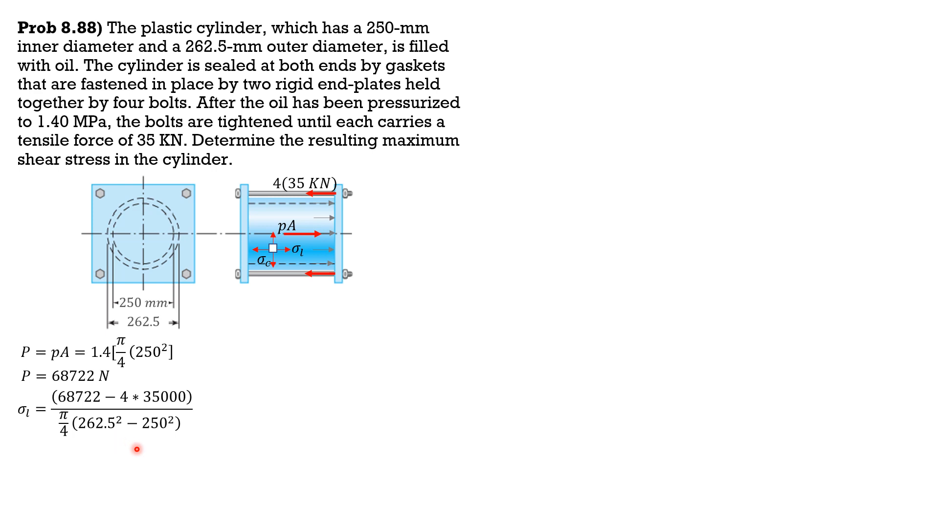
mouse_move(170, 457)
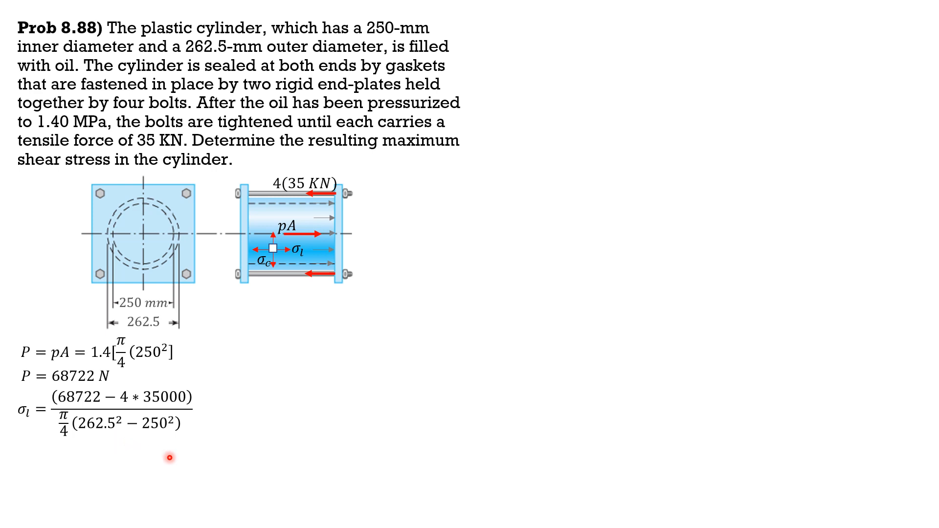
mouse_move(314, 379)
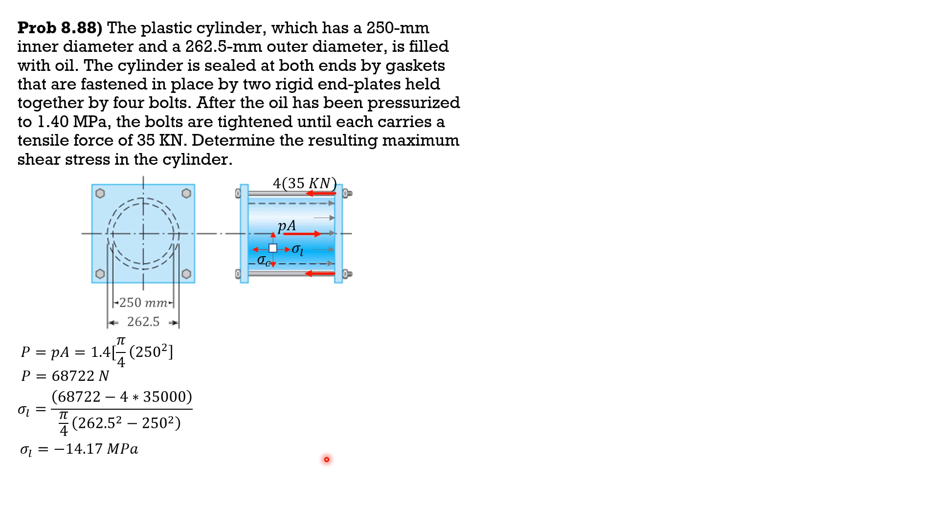
mouse_move(342, 415)
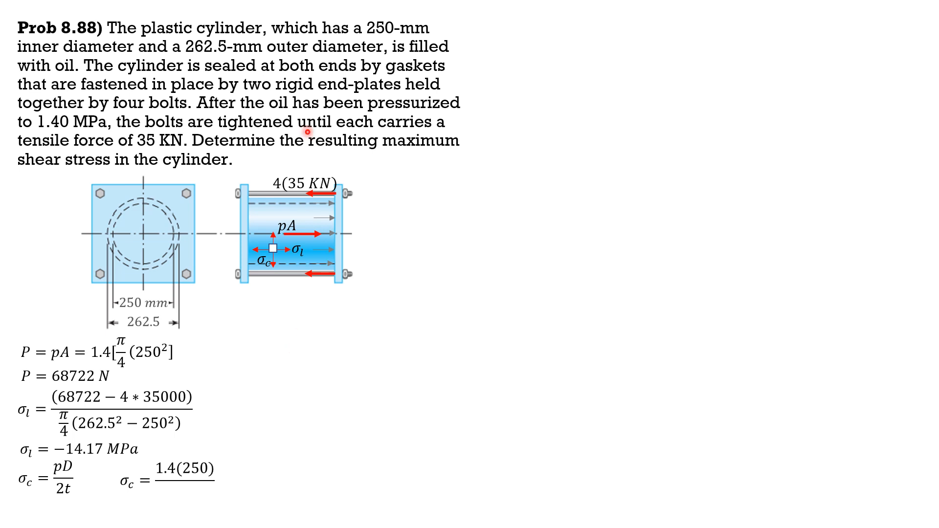
text(2(6.25)
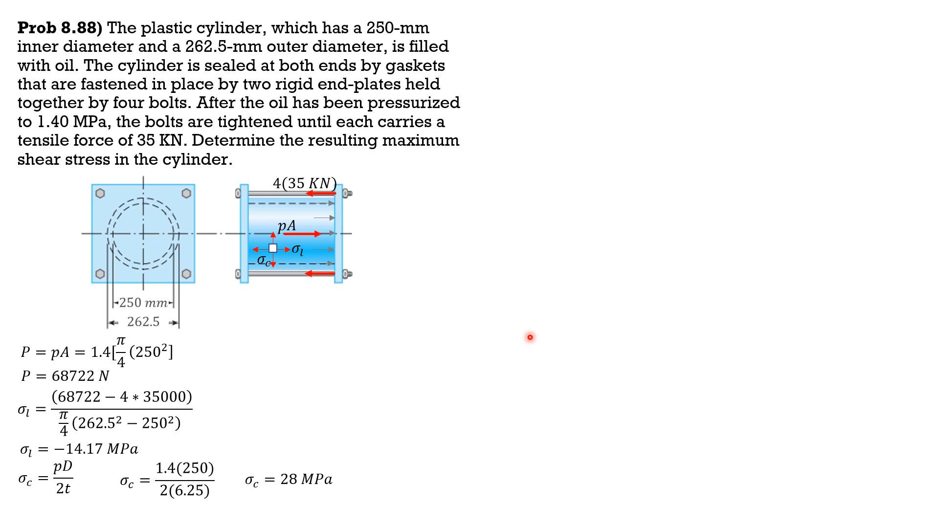
mouse_move(126, 406)
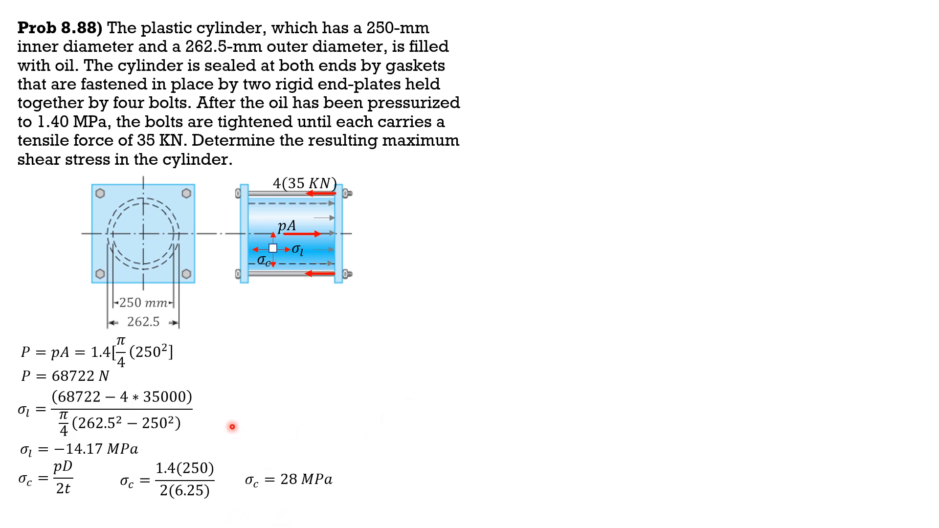
mouse_move(379, 448)
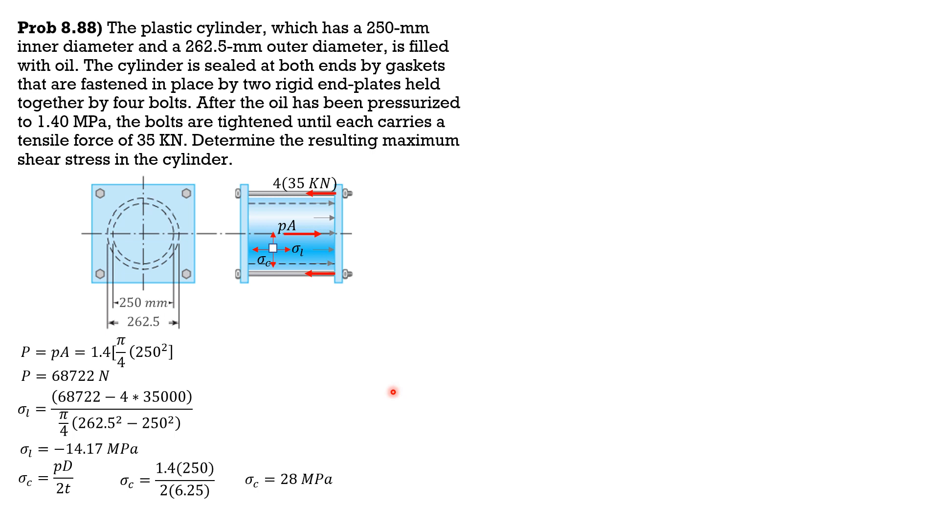
mouse_move(331, 507)
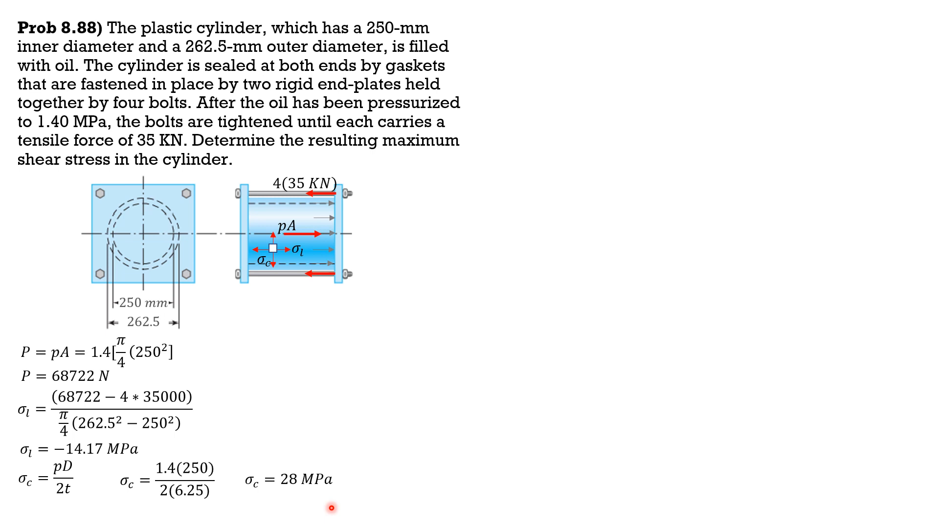
text(2τmax = 28 − (−14.17)
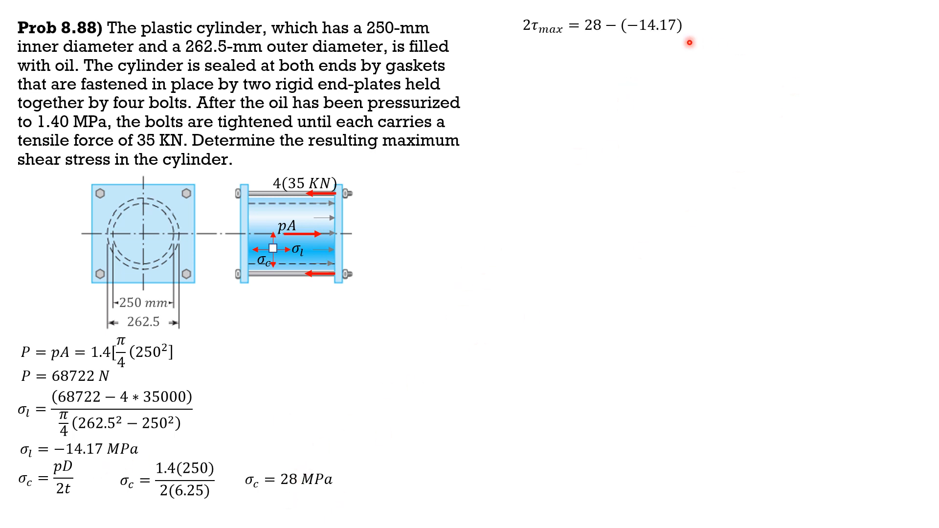
mouse_move(659, 48)
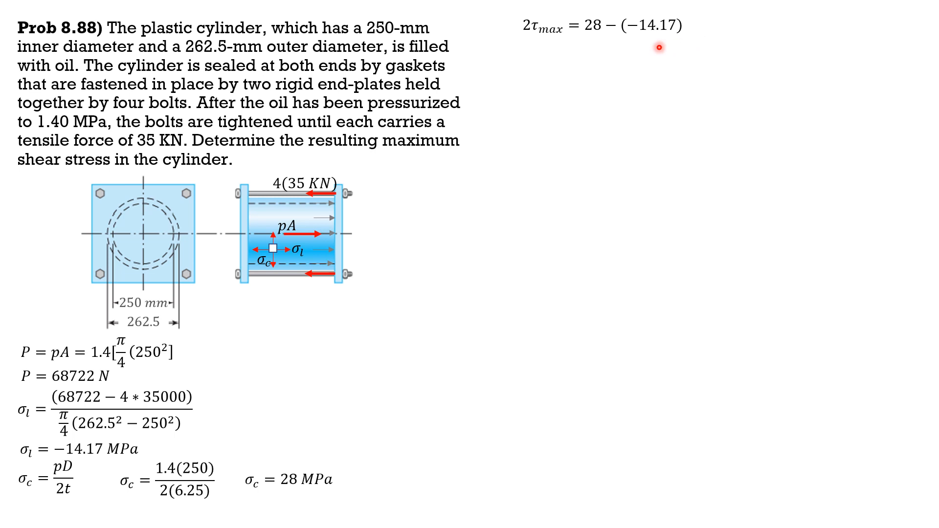
mouse_move(658, 56)
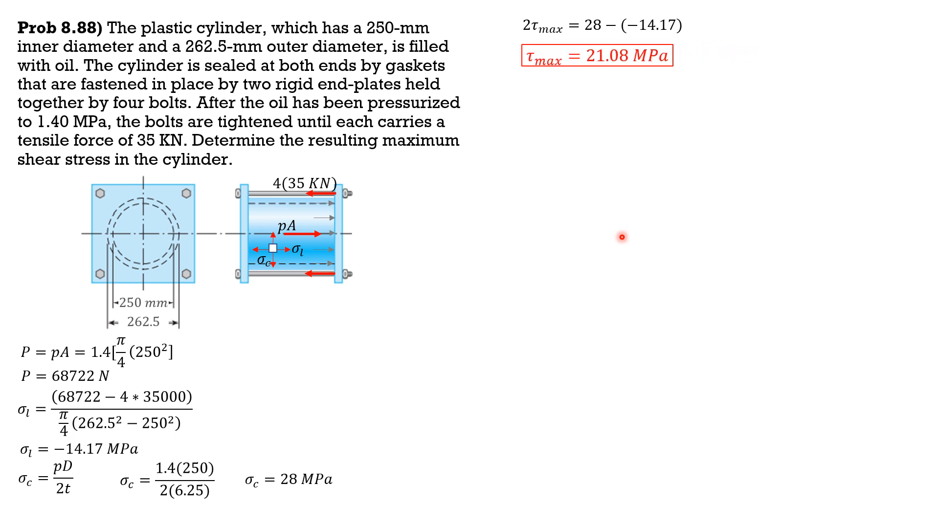
mouse_move(269, 228)
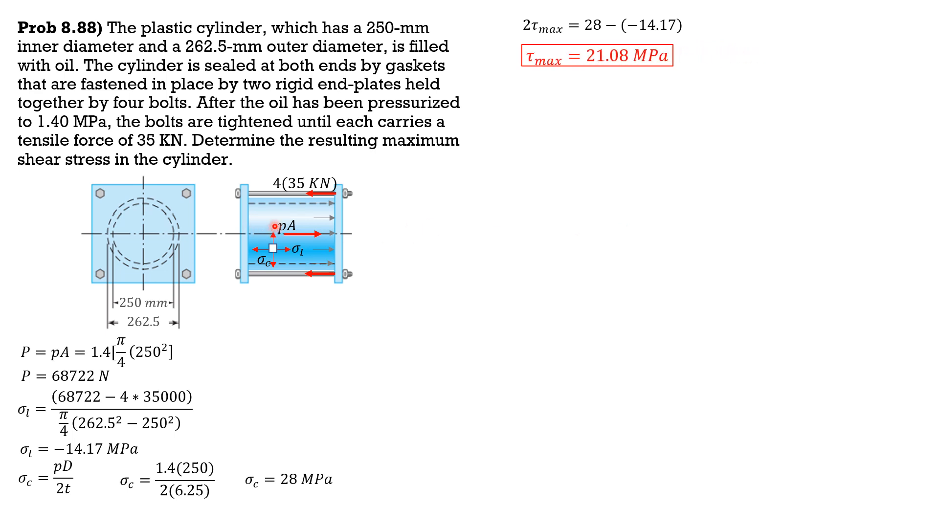